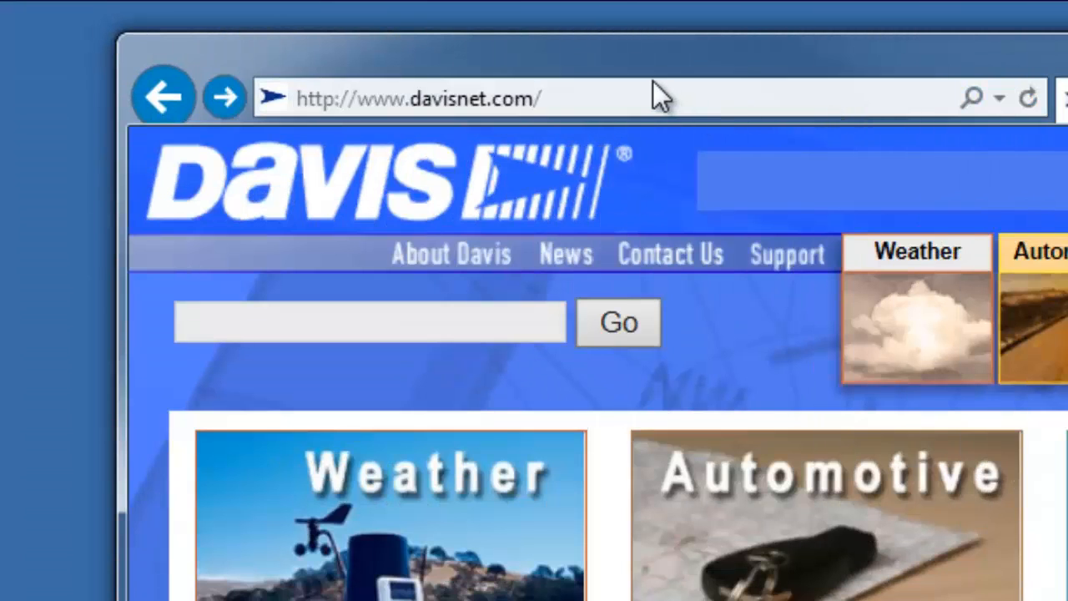
- Navigate from the Davis home page through Support to Weather Downloads and choose Weather Firmware
{"action": "left_click", "coordinate": [417, 97]}
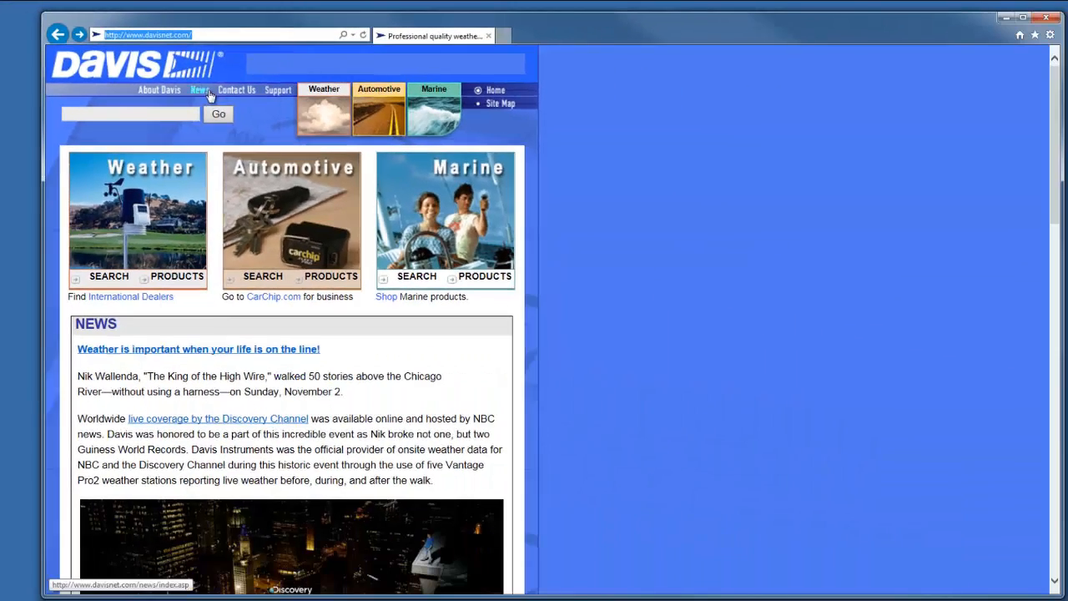
{"action": "left_click", "coordinate": [277, 90]}
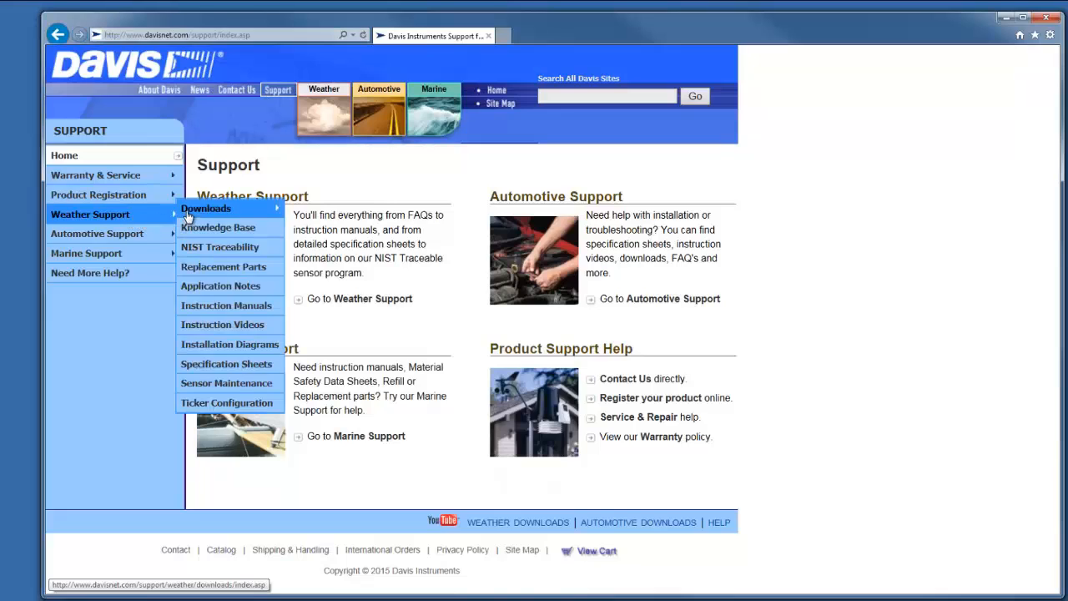
{"action": "left_click", "coordinate": [206, 207]}
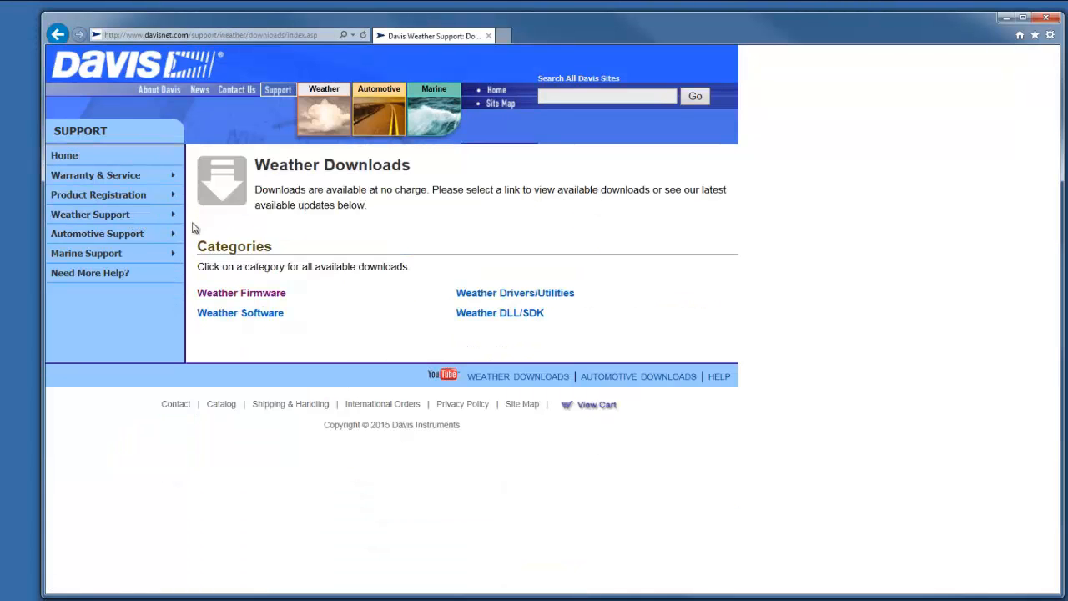
{"action": "left_click", "coordinate": [240, 294]}
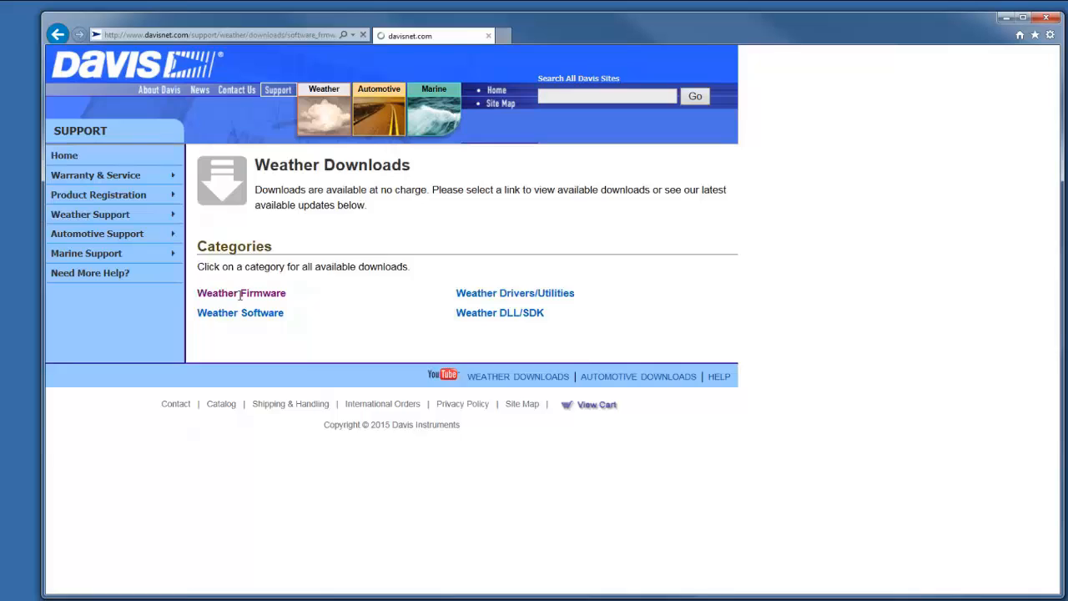
- Load the Weather Firmware list and scroll to the WeatherLink data logger firmware entries
{"action": "left_click", "coordinate": [241, 294]}
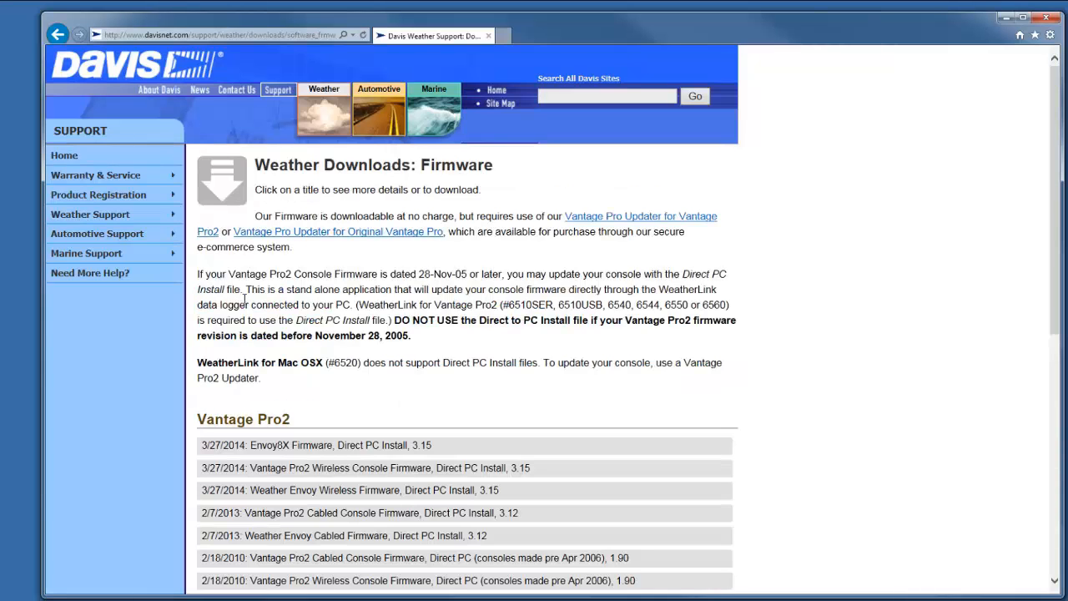
{"action": "mouse_move", "coordinate": [421, 406]}
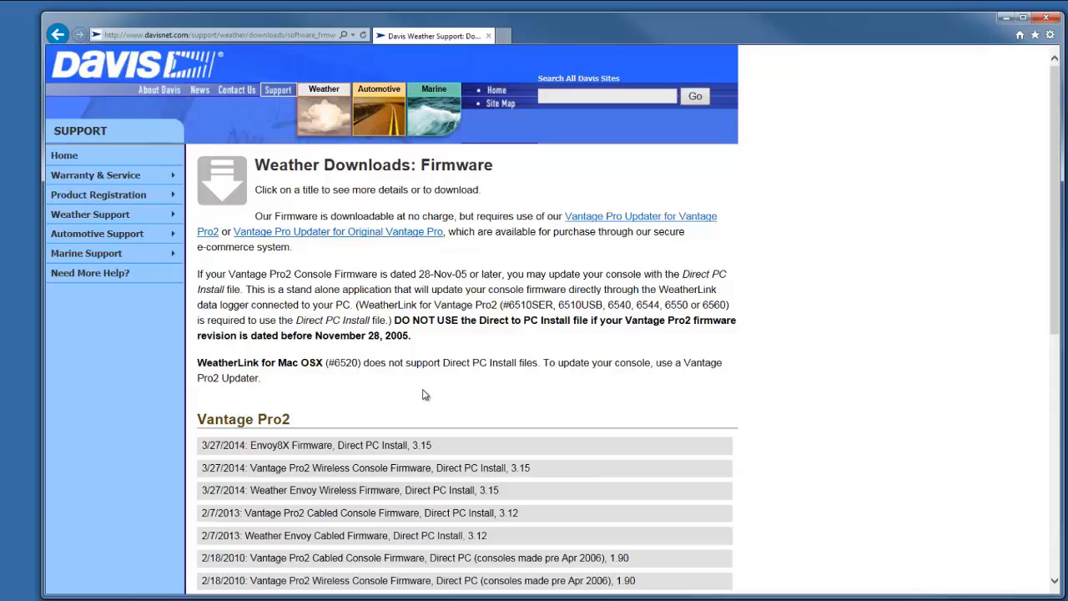
{"action": "scroll", "scroll_direction": "down", "scroll_amount": 3}
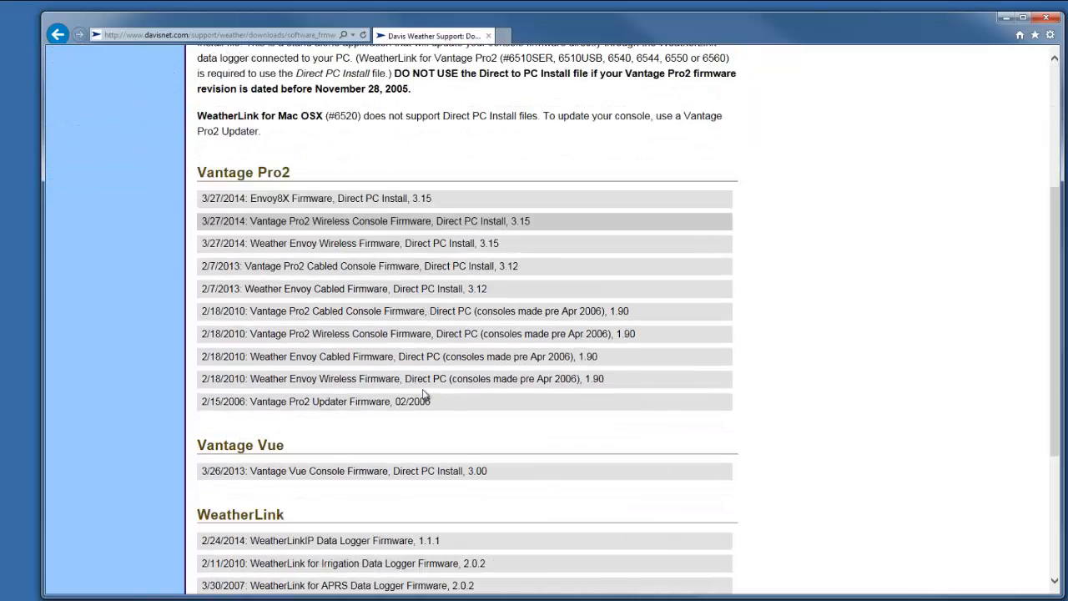
{"action": "scroll", "scroll_direction": "down", "scroll_amount": 3}
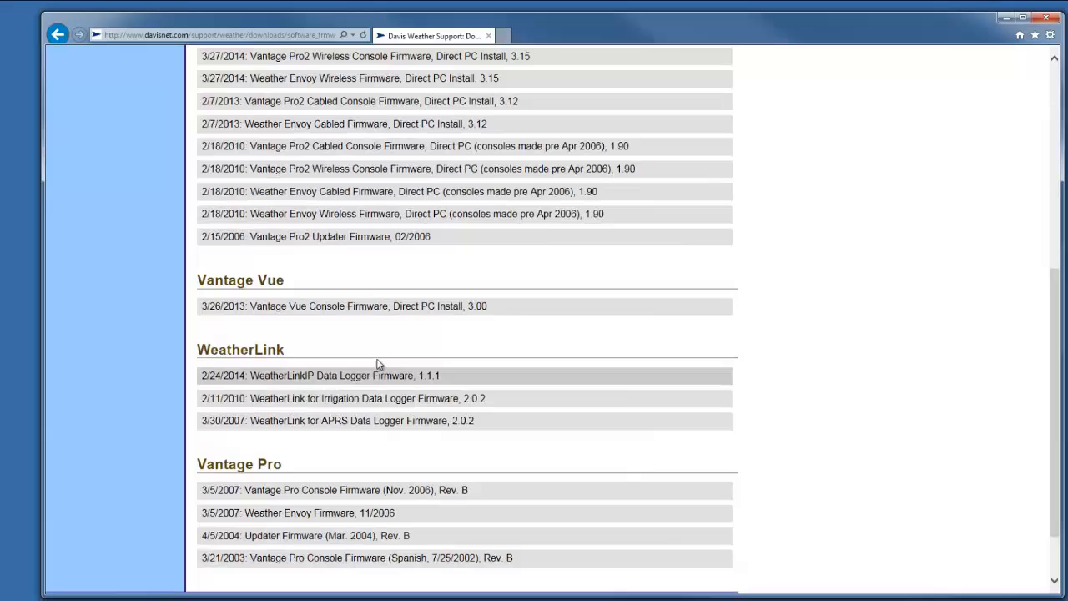
{"action": "scroll", "scroll_direction": "up", "scroll_amount": 3}
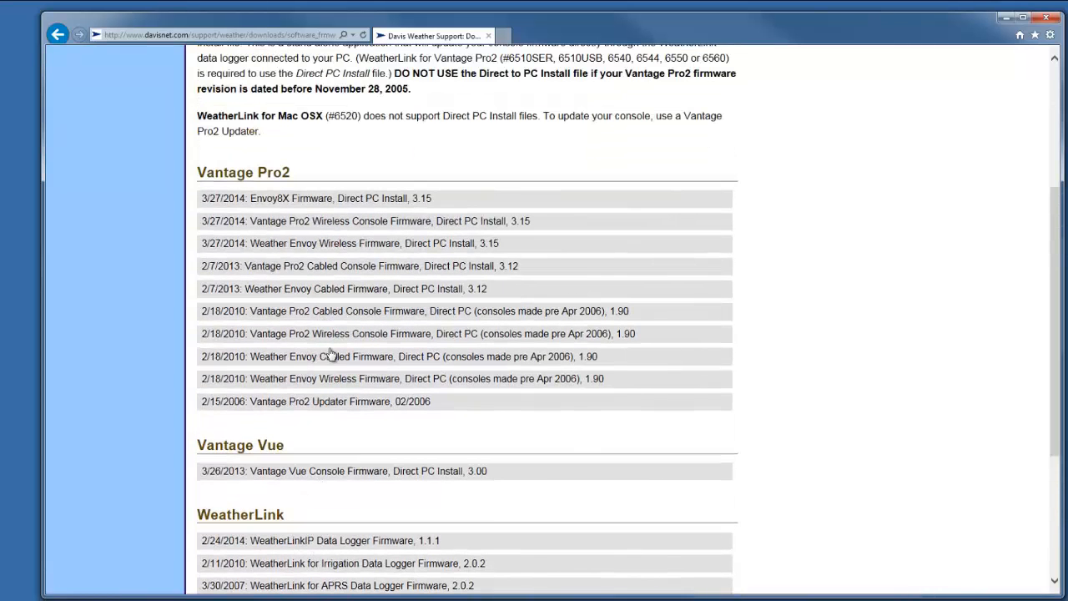
{"action": "mouse_move", "coordinate": [401, 450]}
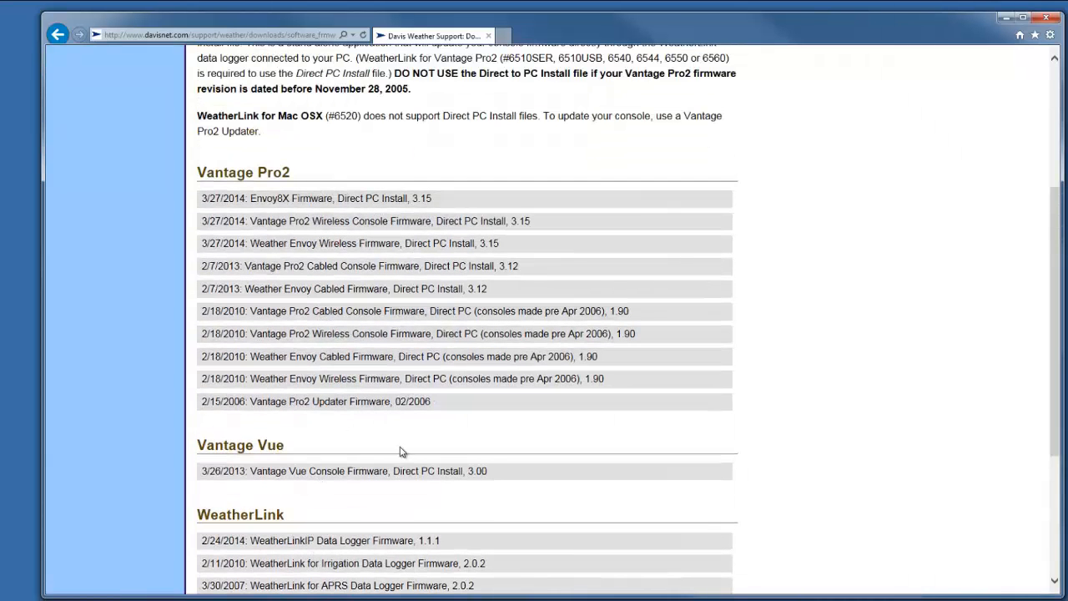
{"action": "scroll", "scroll_direction": "down", "scroll_amount": 3}
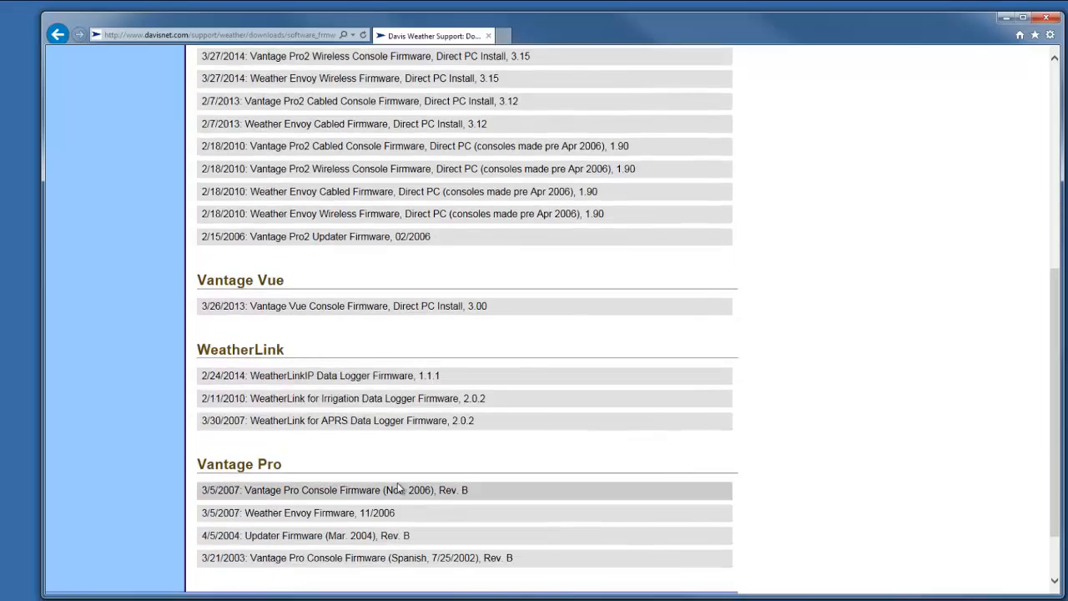
{"action": "mouse_move", "coordinate": [300, 376]}
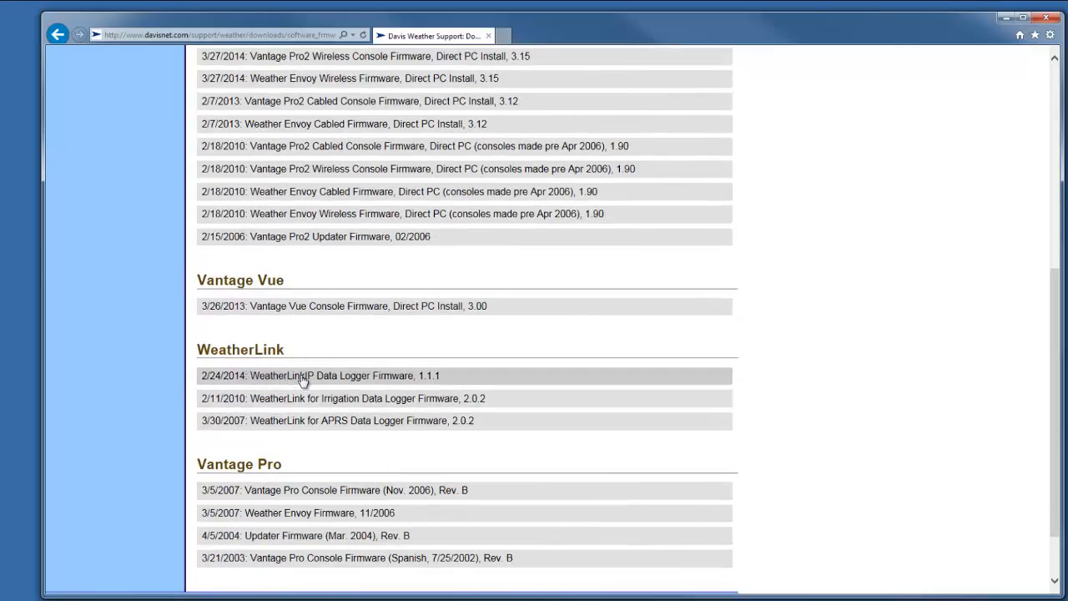
{"action": "mouse_move", "coordinate": [320, 379]}
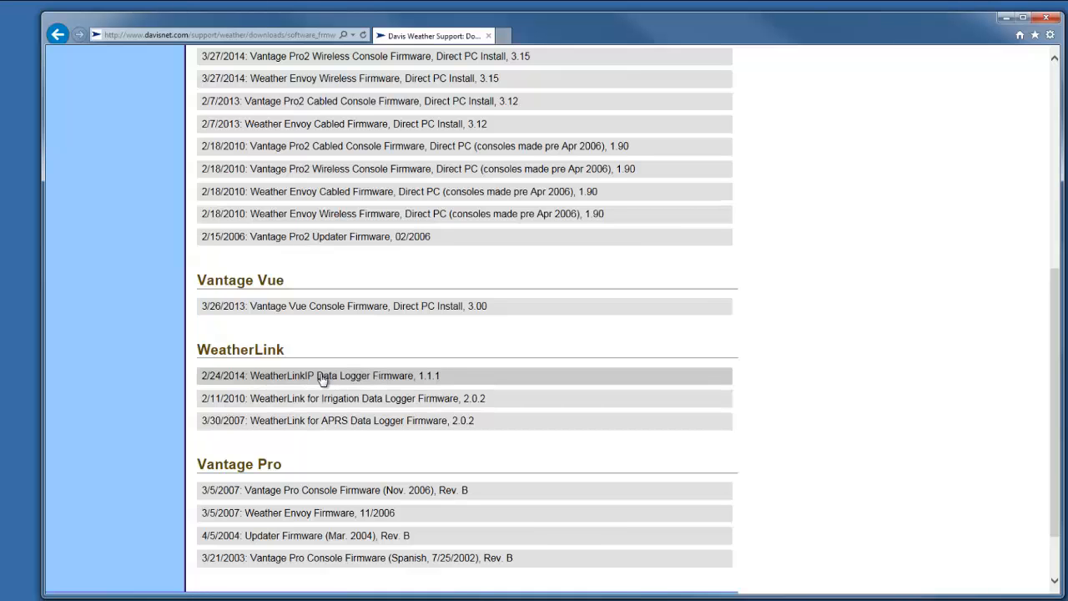
- Download WeatherLinkIP Data Logger Firmware 1.1.1 and run it past the unverified publisher warning
{"action": "left_click", "coordinate": [322, 376]}
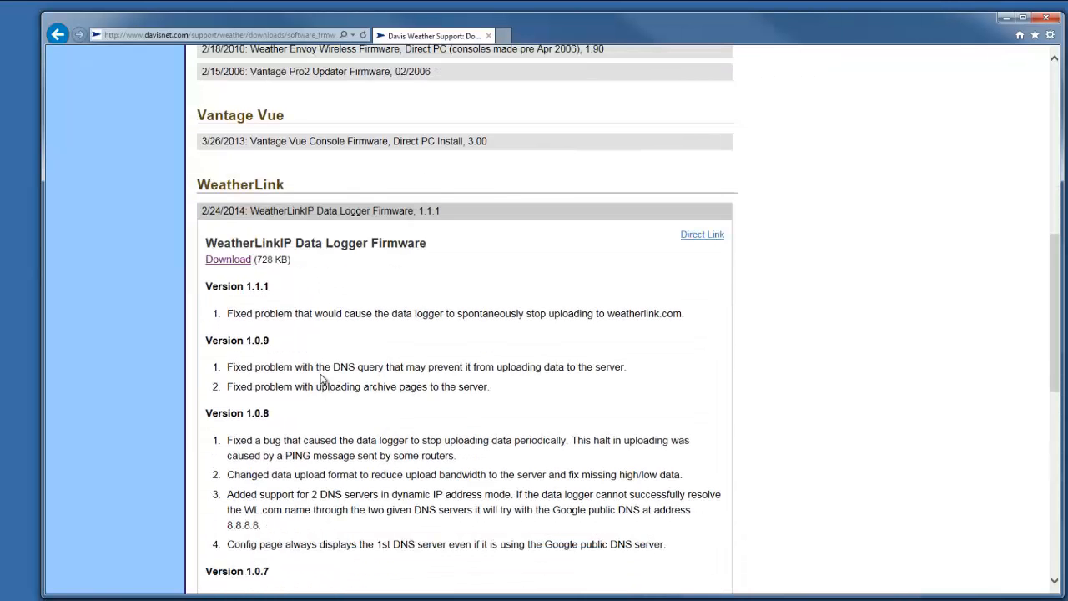
{"action": "scroll", "scroll_direction": "down", "scroll_amount": 3}
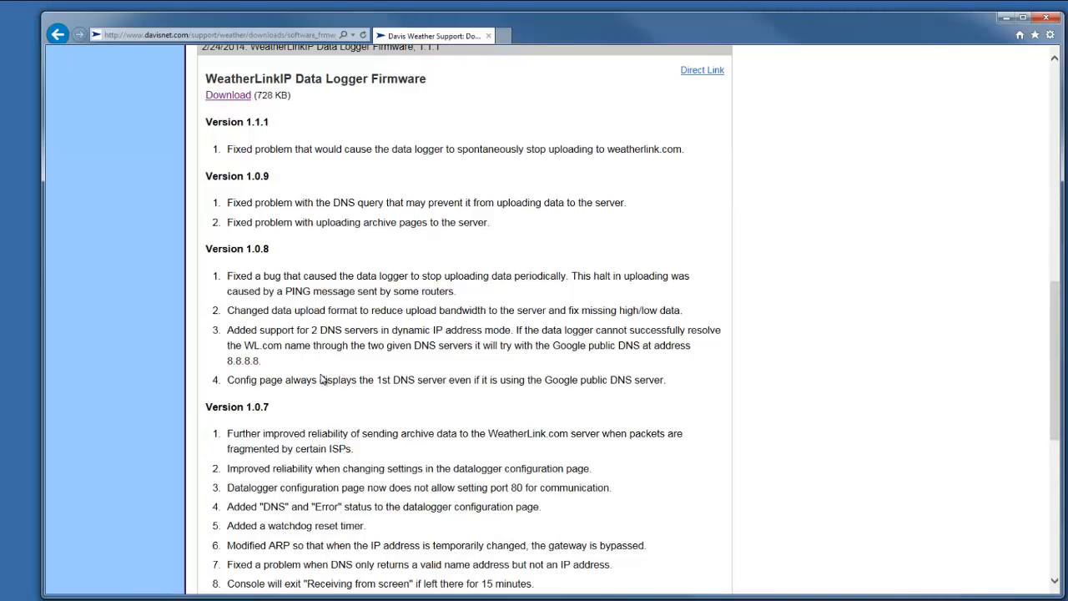
{"action": "mouse_move", "coordinate": [227, 93]}
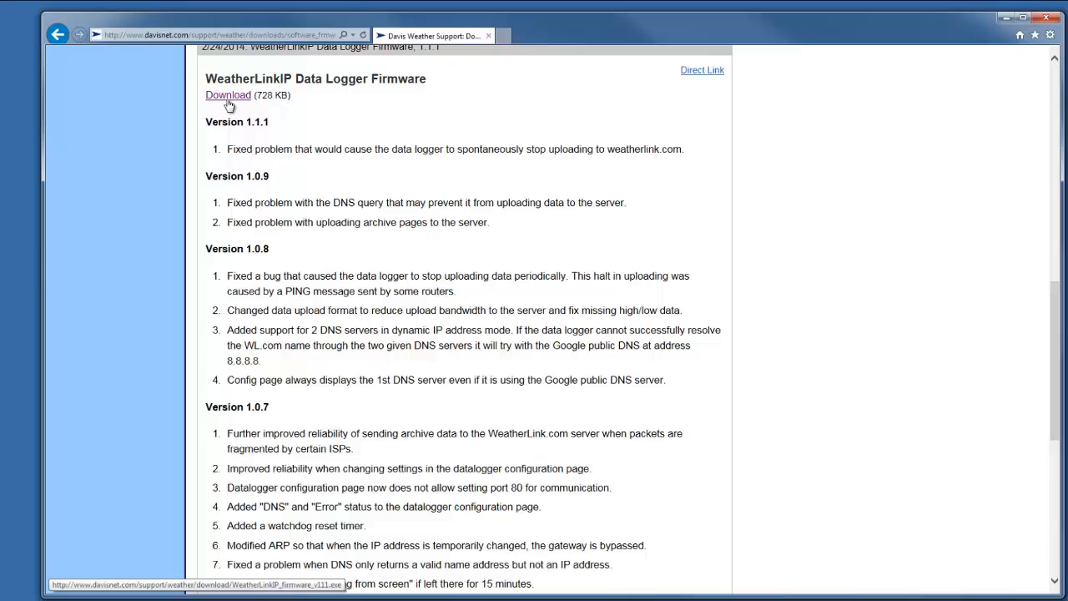
{"action": "left_click", "coordinate": [227, 94]}
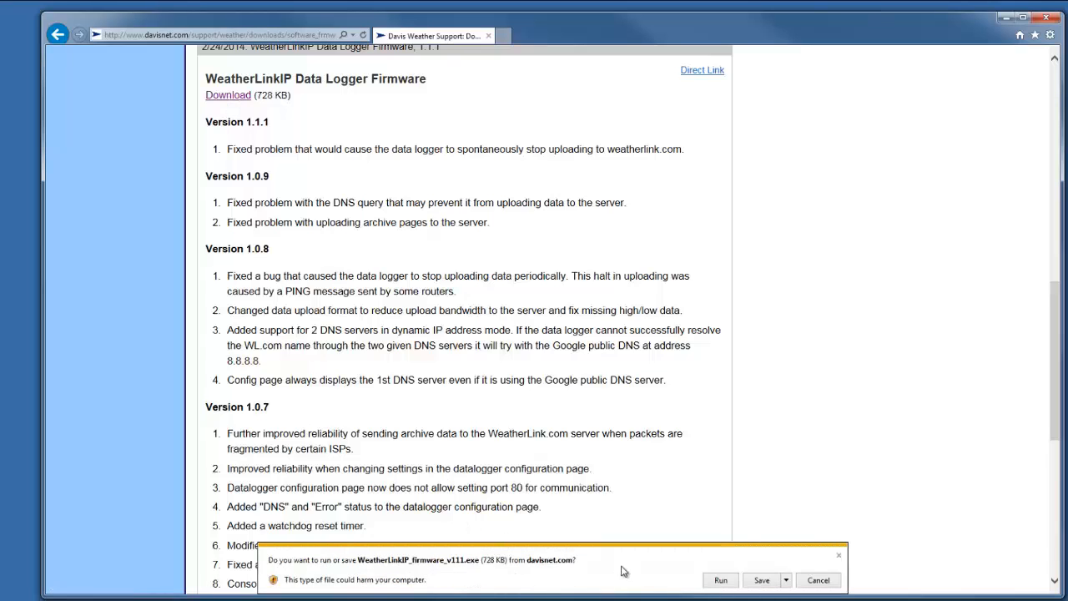
{"action": "left_click", "coordinate": [760, 581]}
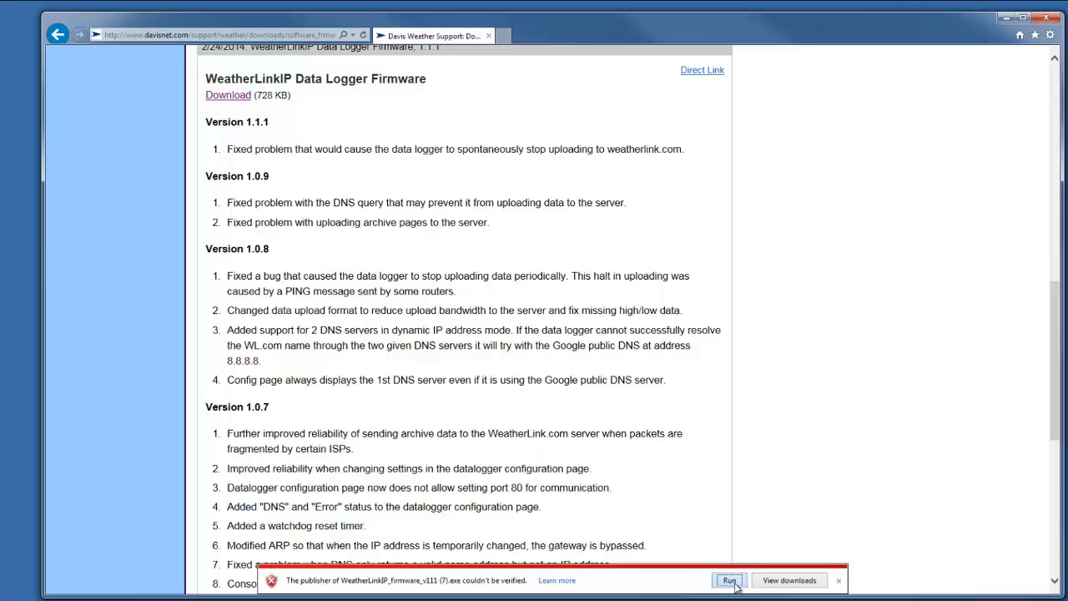
{"action": "left_click", "coordinate": [728, 581]}
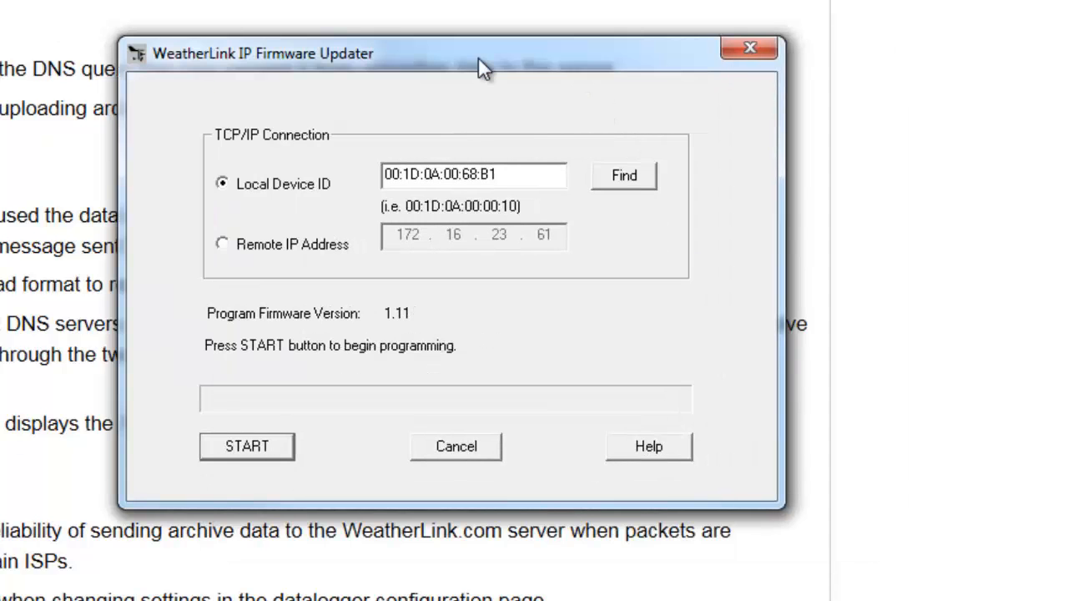
{"action": "double_click", "coordinate": [474, 175]}
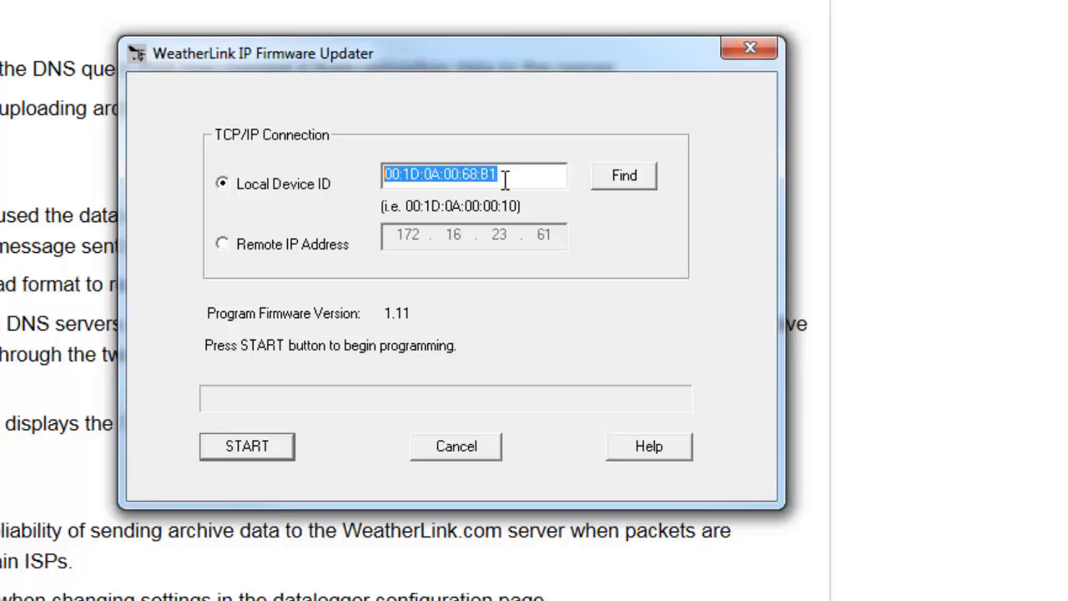
{"action": "mouse_move", "coordinate": [668, 203]}
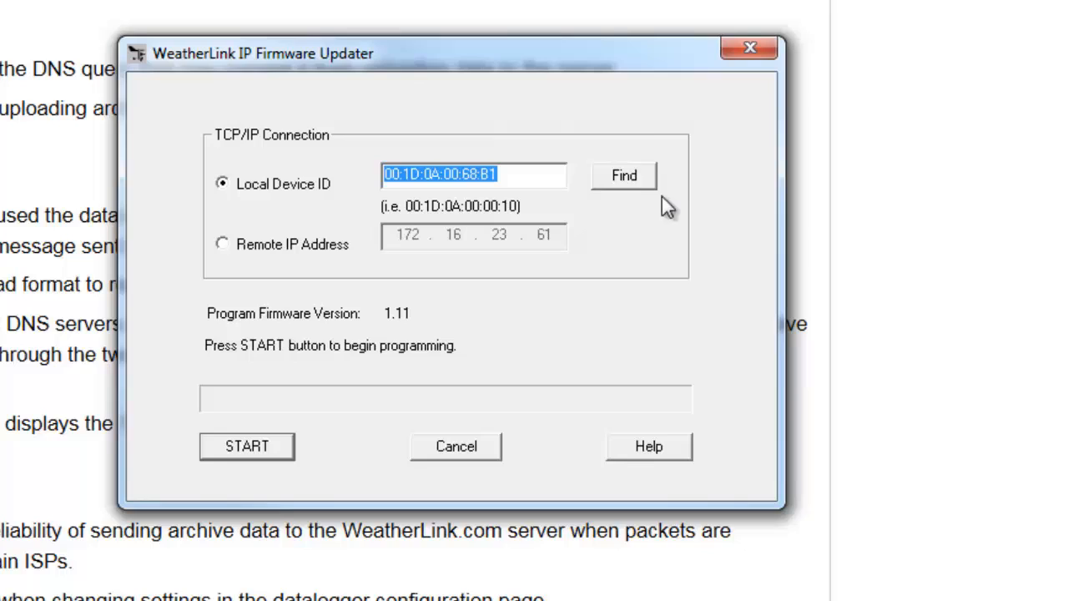
{"action": "mouse_move", "coordinate": [680, 234]}
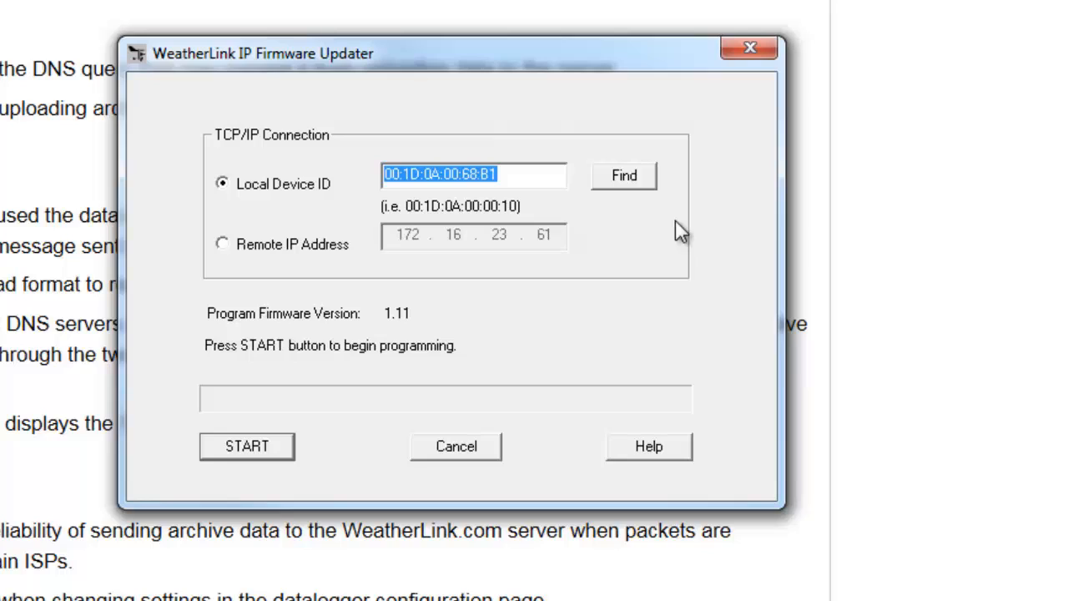
{"action": "mouse_move", "coordinate": [637, 227]}
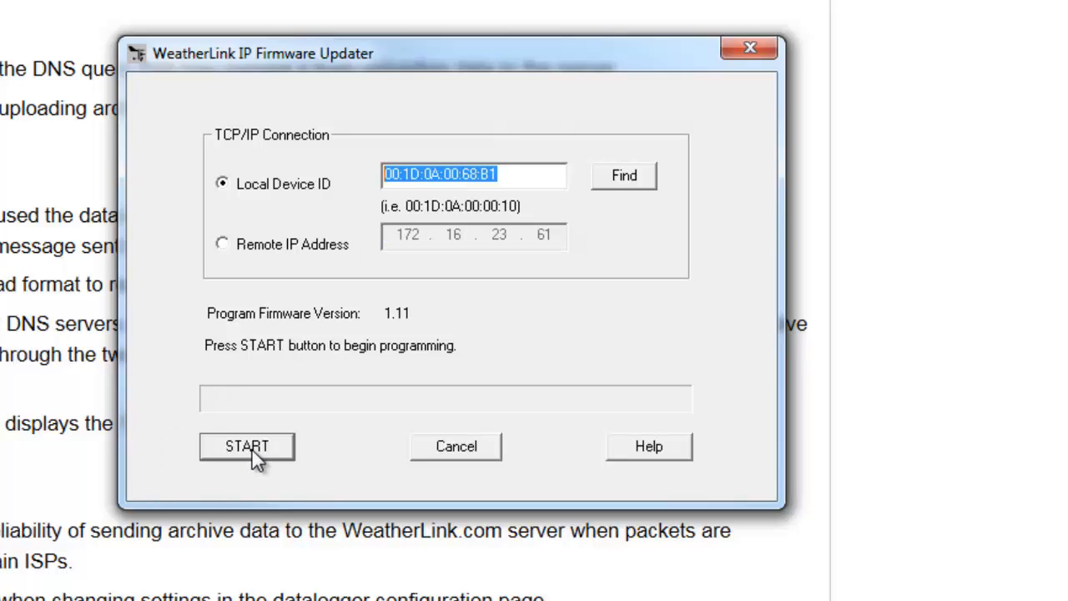
{"action": "left_click", "coordinate": [247, 446]}
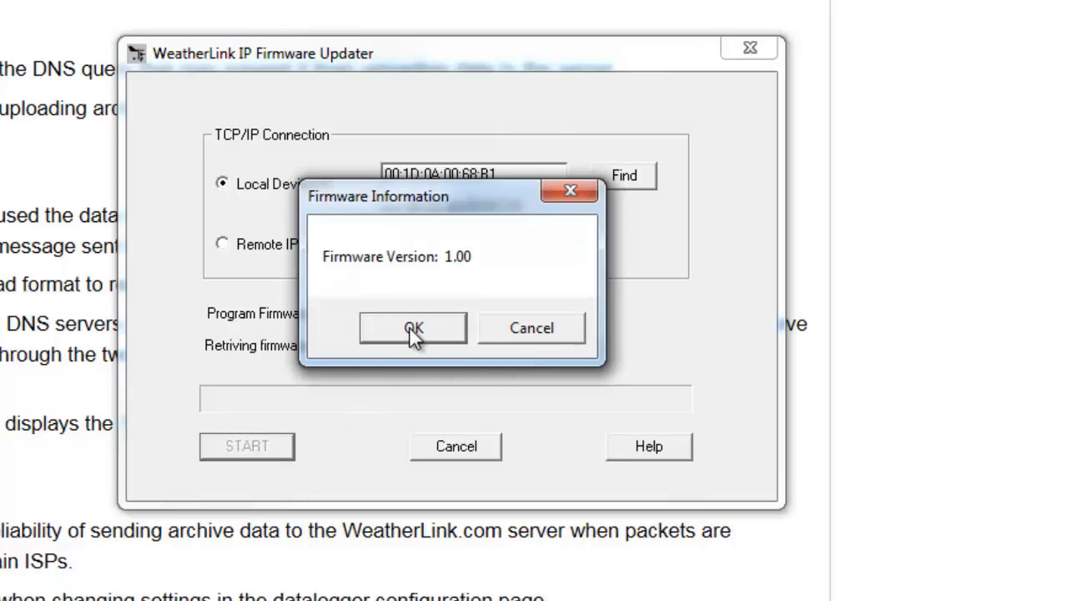
- Confirm the Firmware Information prompt so programming from 1.00 to 1.11 begins
{"action": "left_click", "coordinate": [412, 327]}
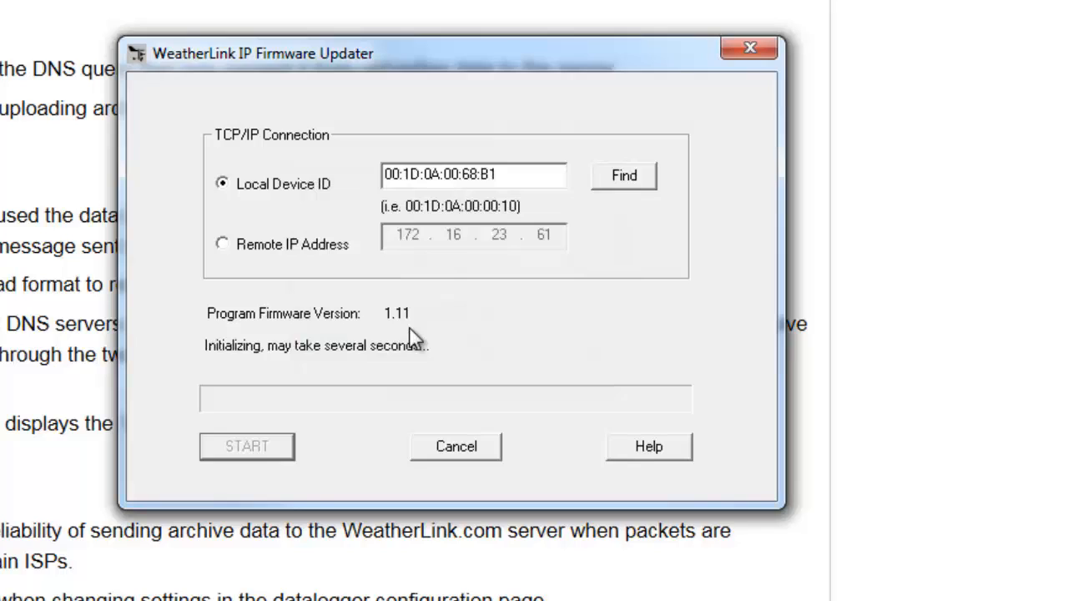
{"action": "mouse_move", "coordinate": [698, 327]}
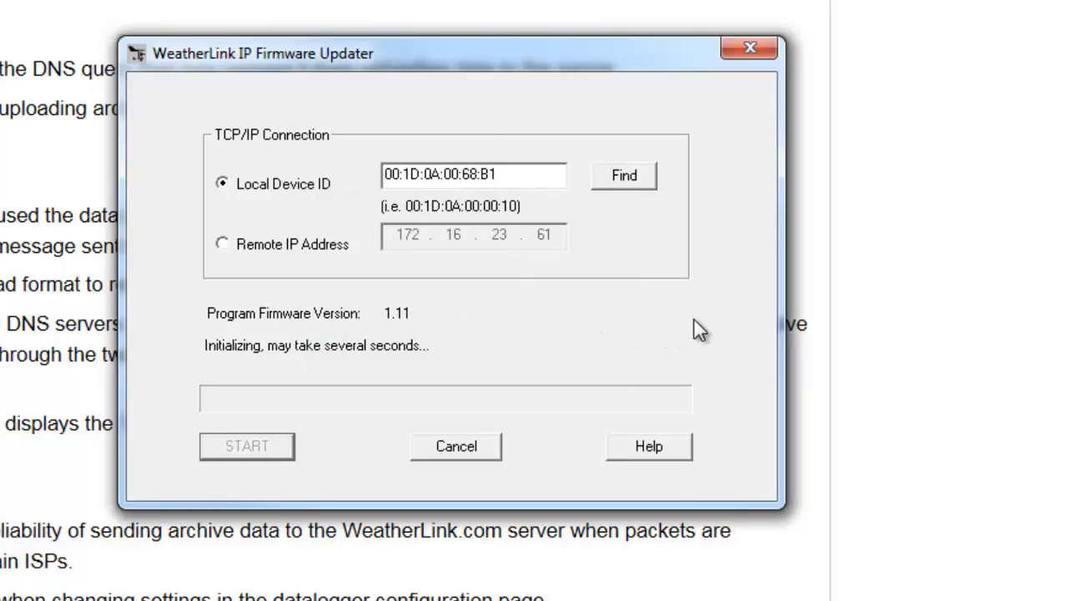
{"action": "mouse_move", "coordinate": [731, 323]}
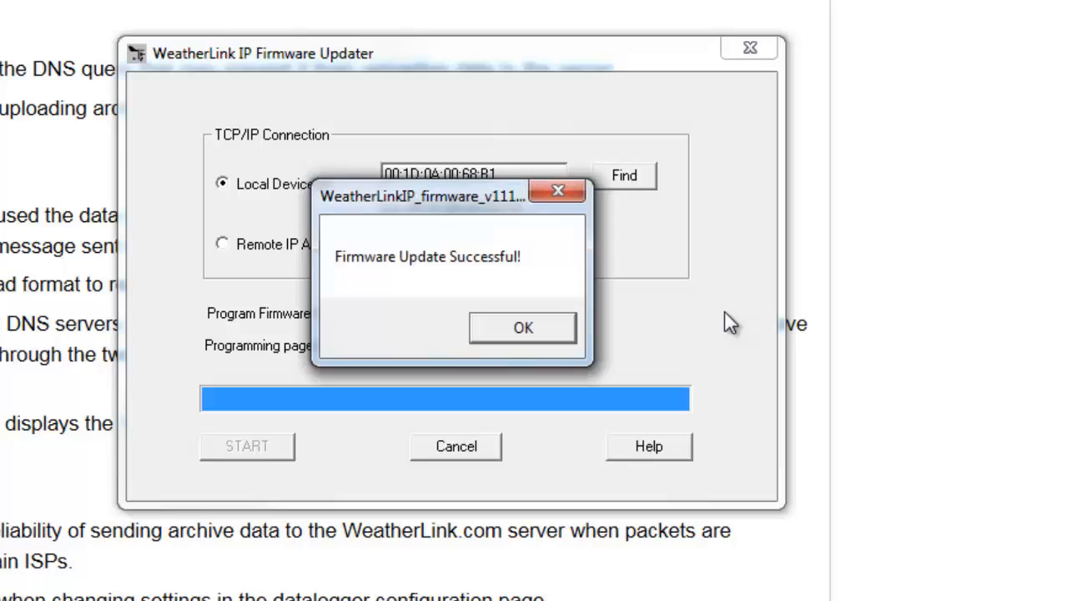
{"action": "mouse_move", "coordinate": [497, 351]}
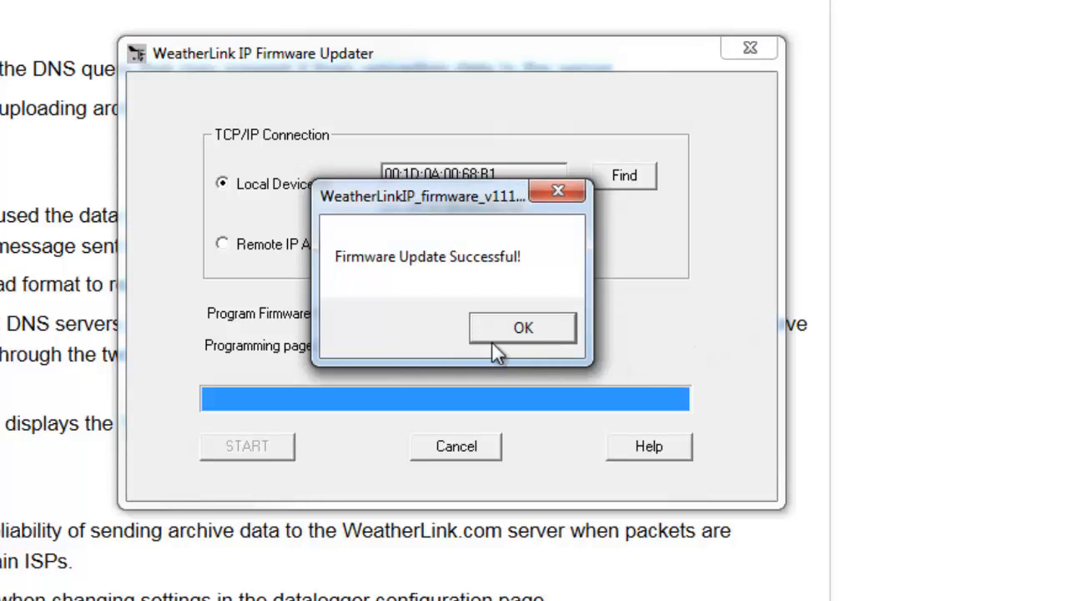
- Acknowledge the Firmware Update Successful message and close the updater window
{"action": "left_click", "coordinate": [524, 327]}
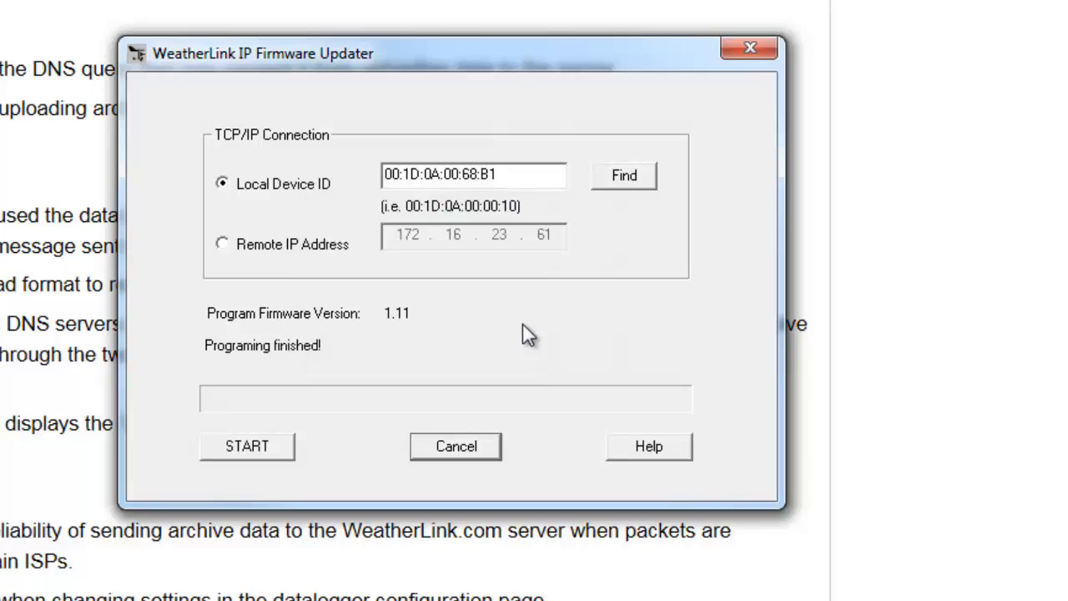
{"action": "mouse_move", "coordinate": [684, 253]}
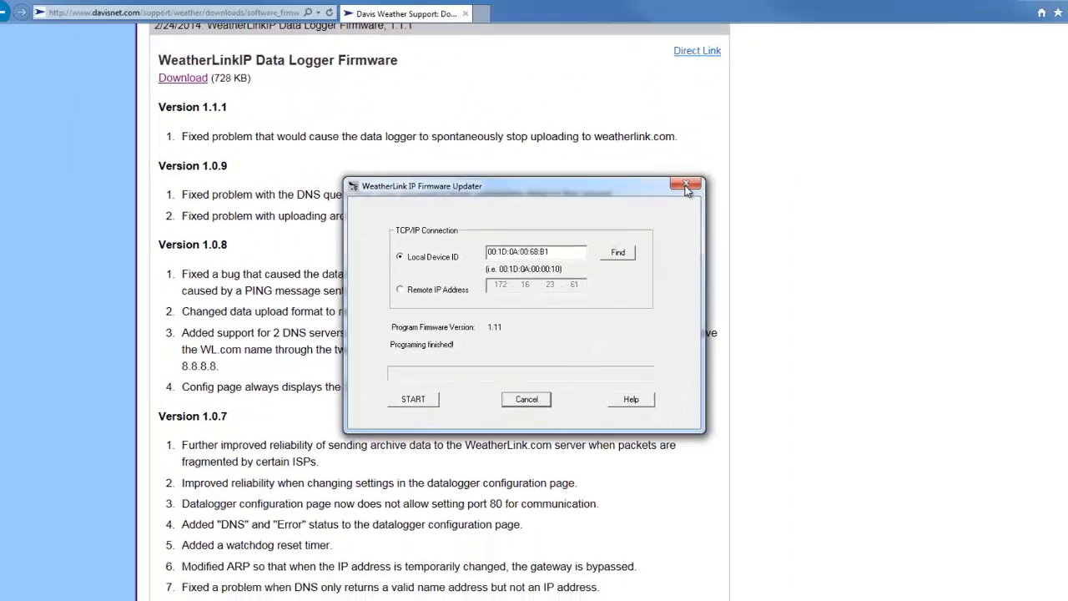
{"action": "left_click", "coordinate": [688, 183]}
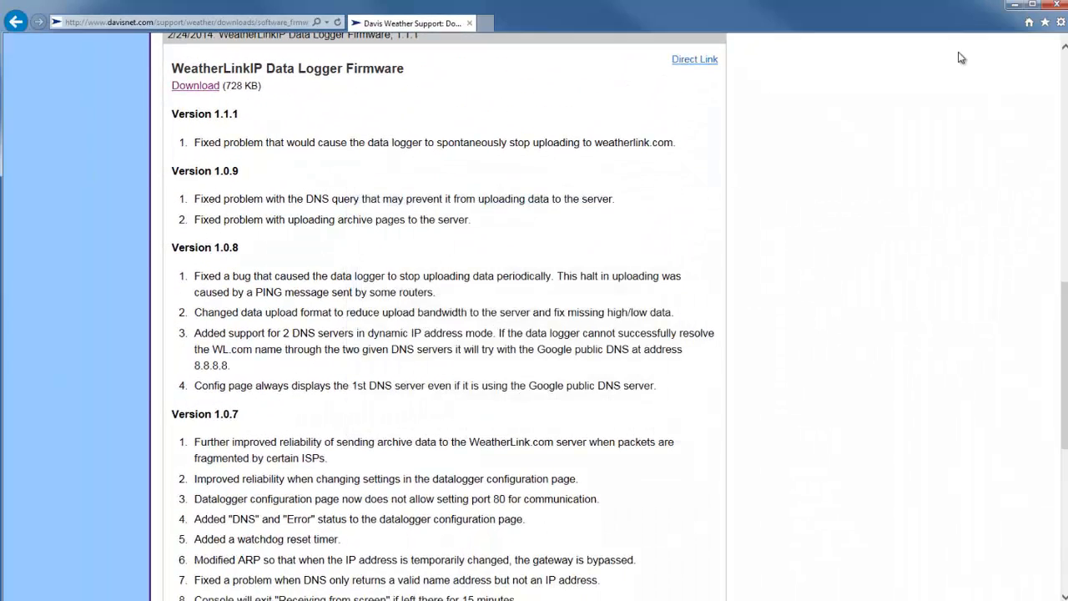